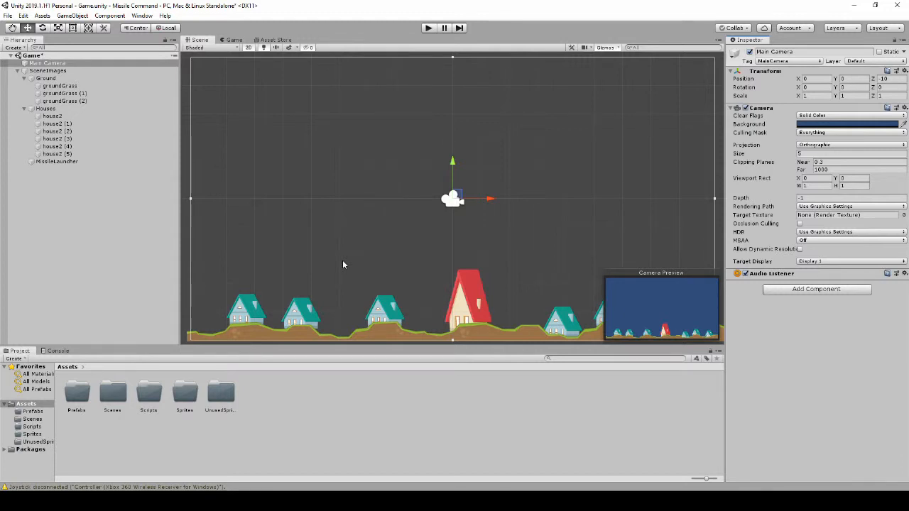
mouse_move(343, 238)
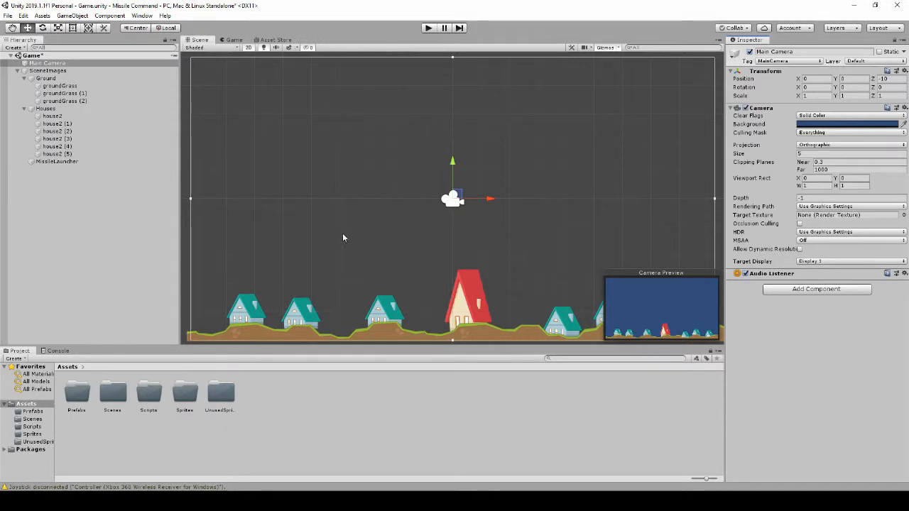
mouse_move(413, 225)
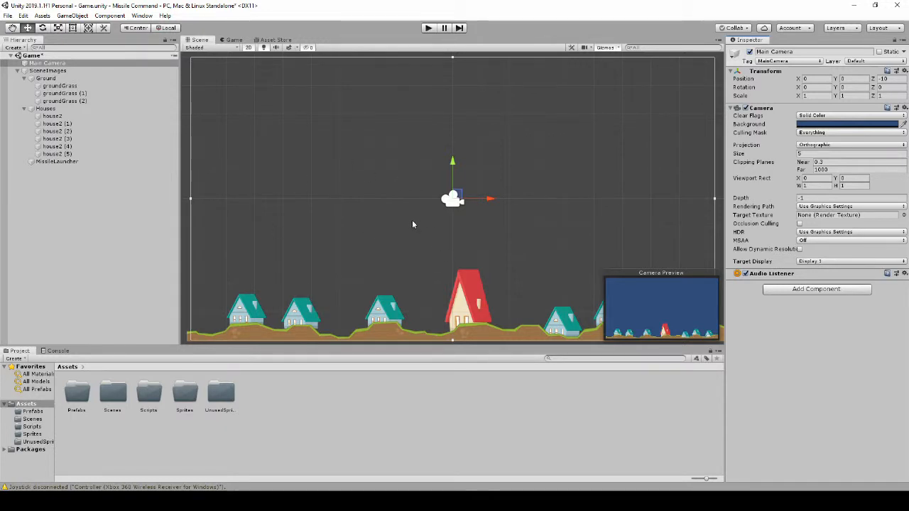
mouse_move(350, 206)
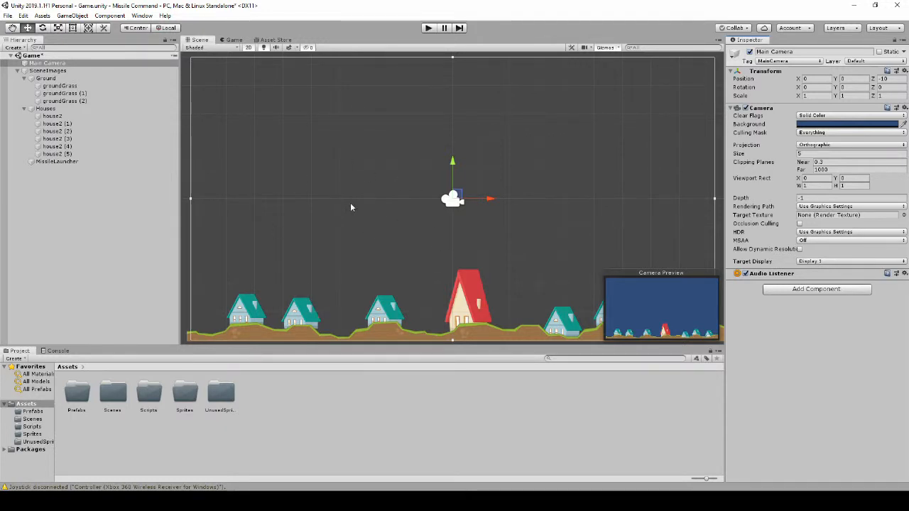
mouse_move(343, 208)
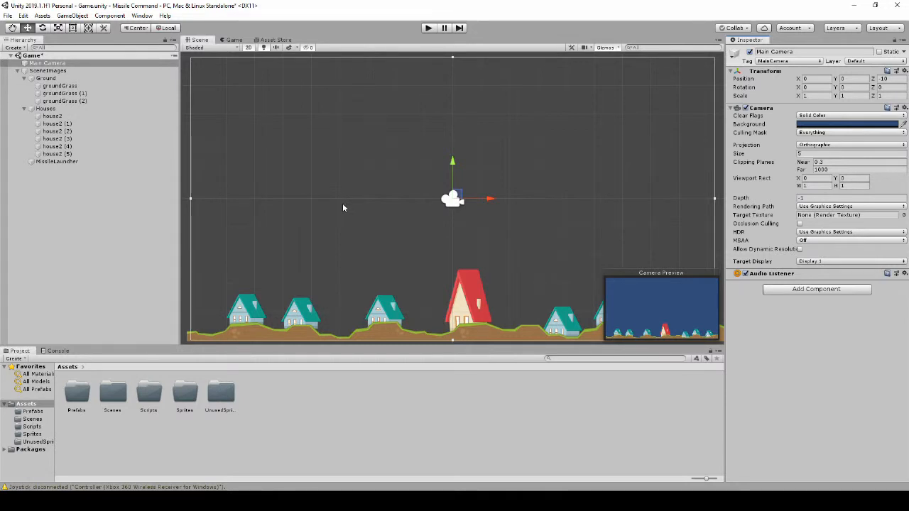
mouse_move(290, 236)
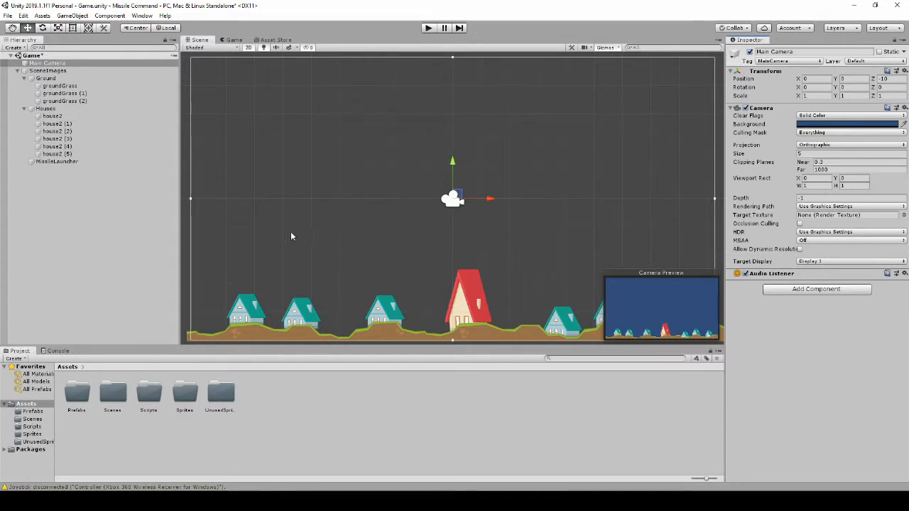
mouse_move(110, 425)
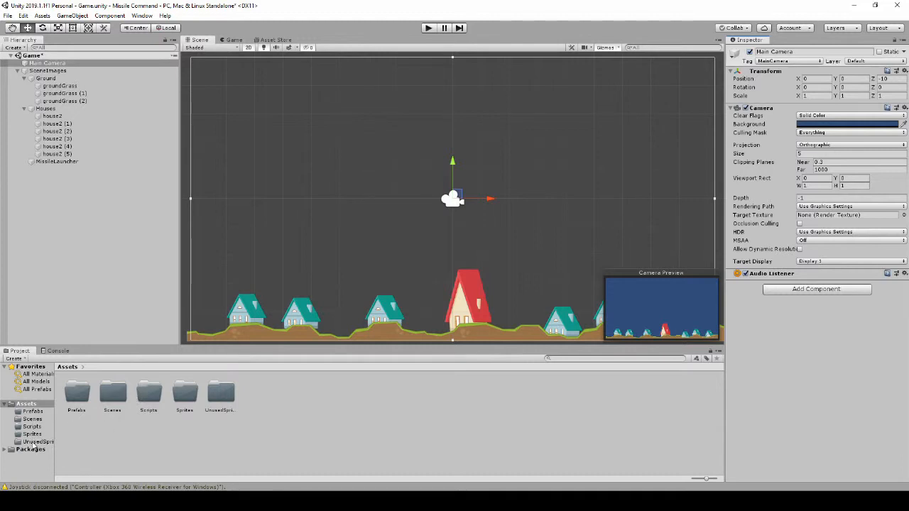
Move house2, houseAlt1, groundGrass and crosshair032 from UnusedSprites into the Sprites folder.
left_click(38, 441)
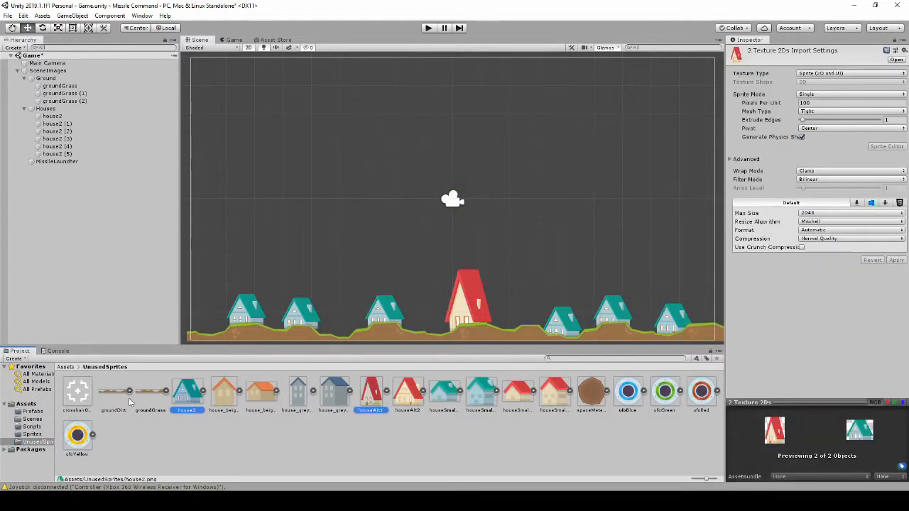
left_click(149, 392)
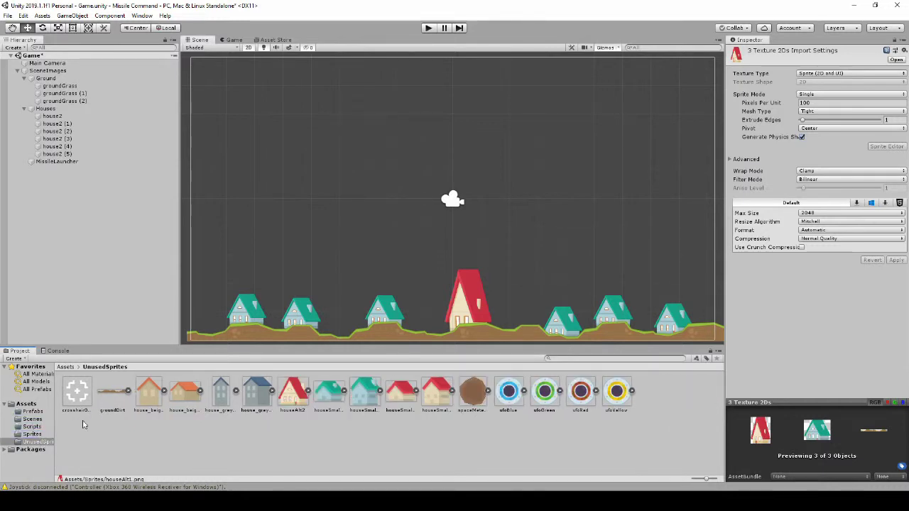
left_click(76, 391)
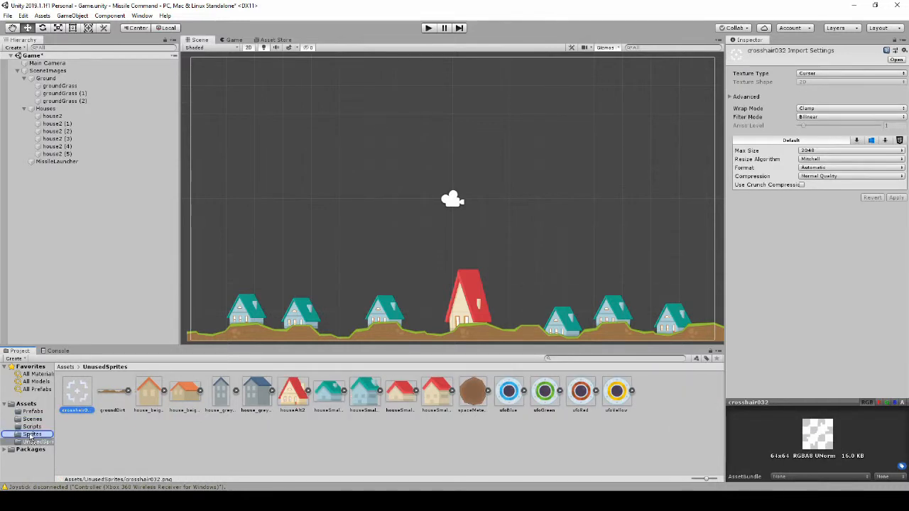
left_click(32, 434)
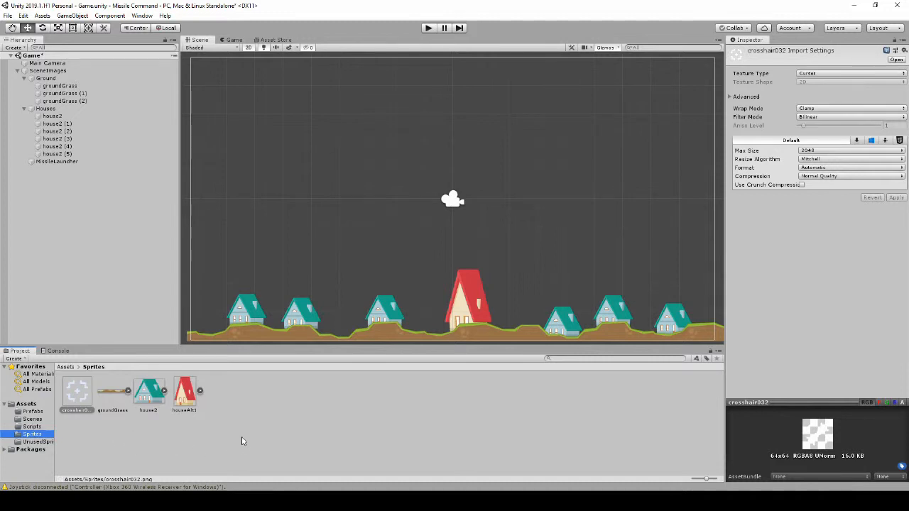
mouse_move(831, 79)
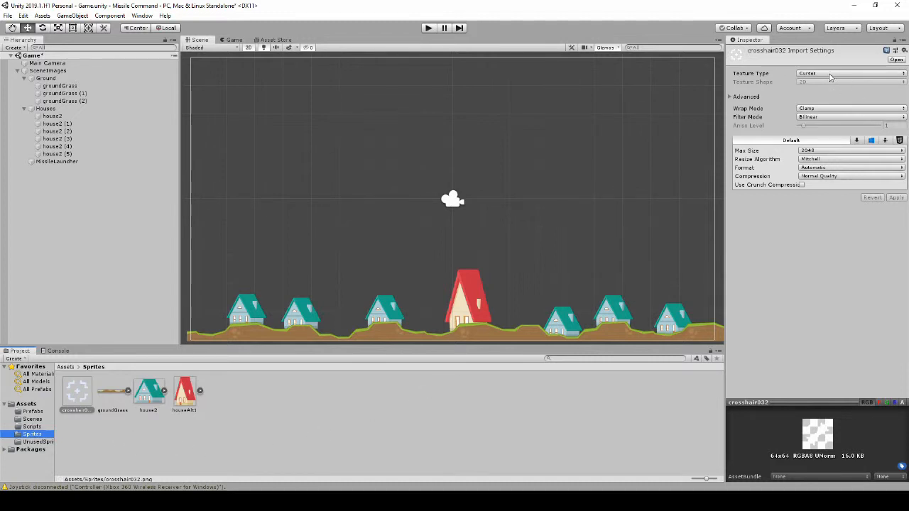
left_click(848, 73)
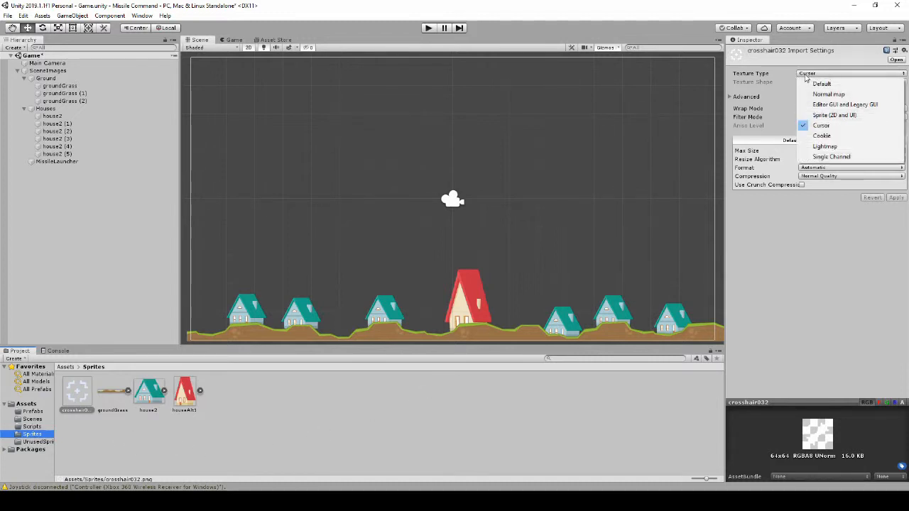
mouse_move(822, 125)
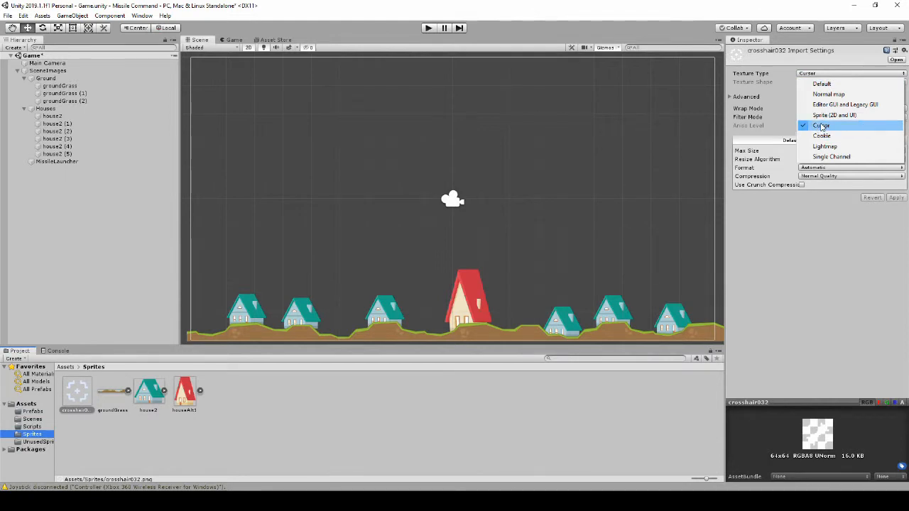
left_click(822, 125)
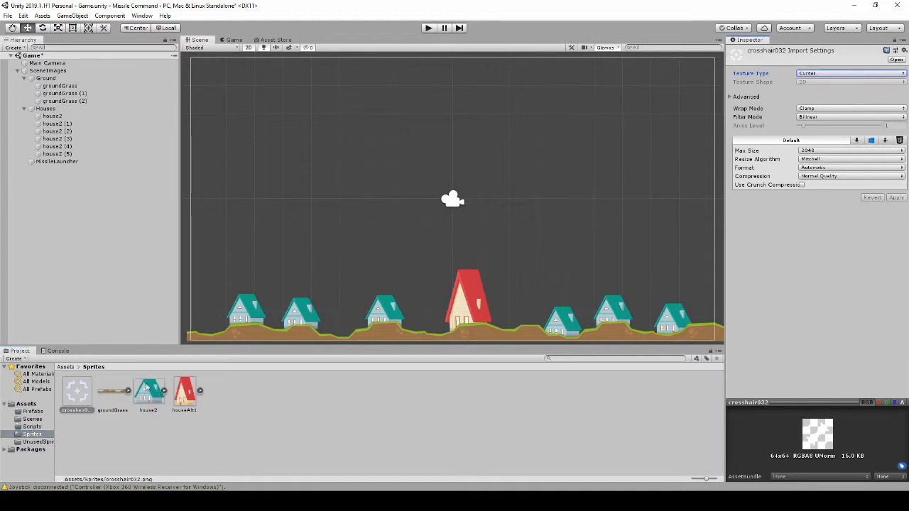
Add a newly created CursorController script component to the Main Camera.
left_click(47, 63)
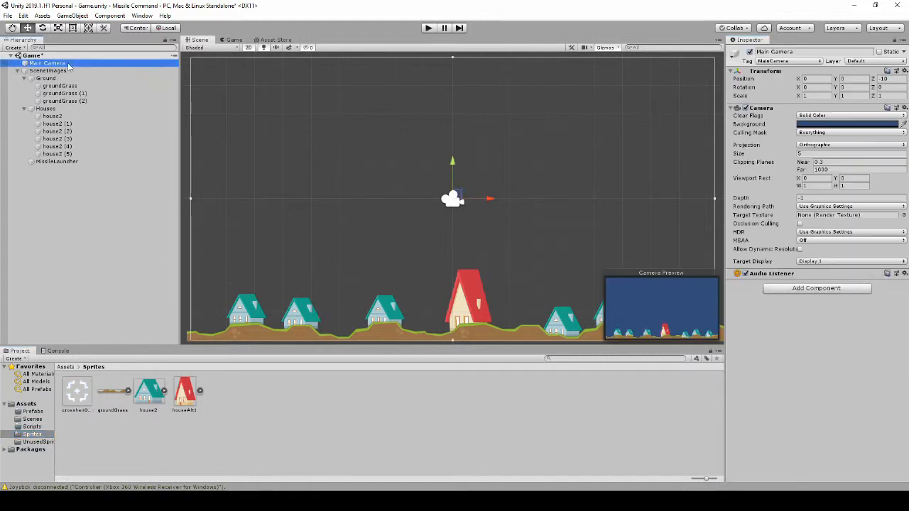
left_click(816, 288)
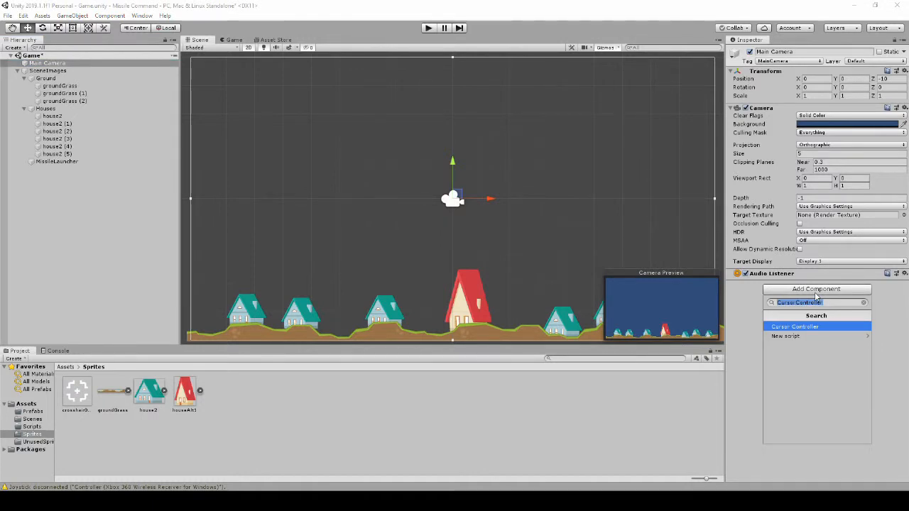
left_click(817, 302)
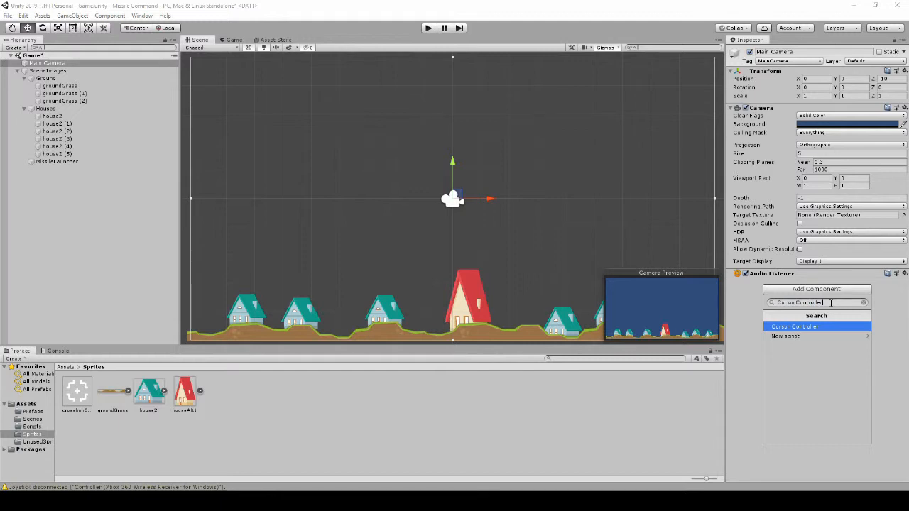
left_click(795, 326)
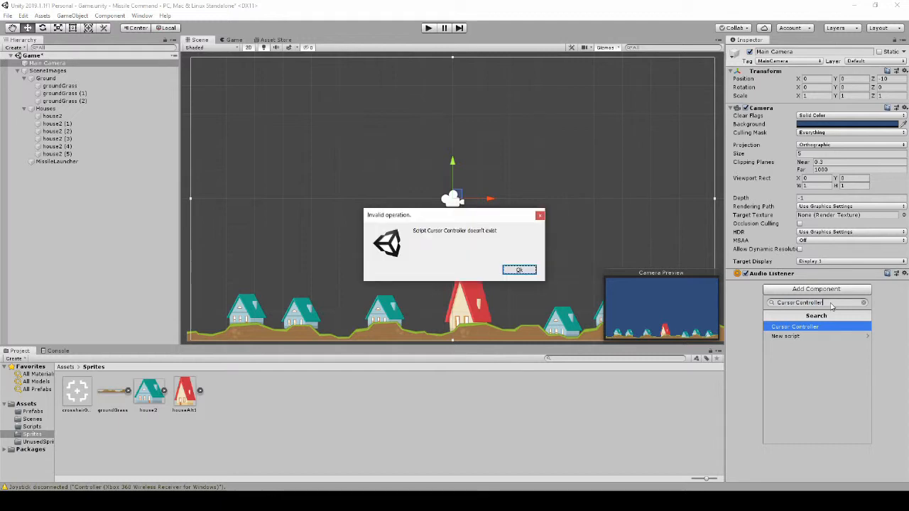
left_click(519, 270)
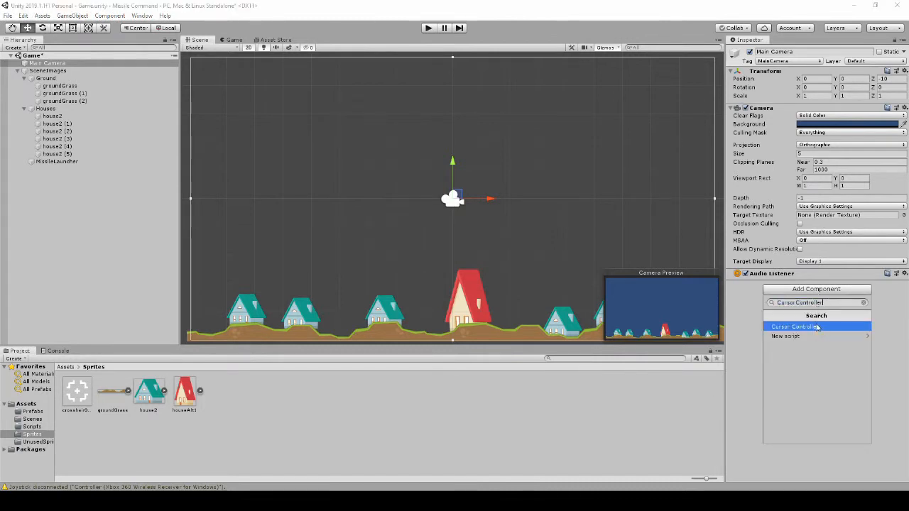
mouse_move(803, 336)
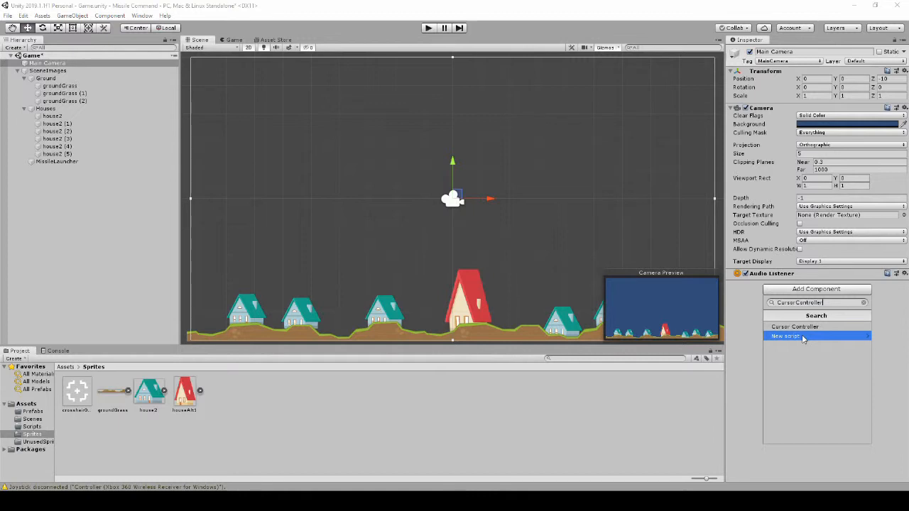
left_click(785, 336)
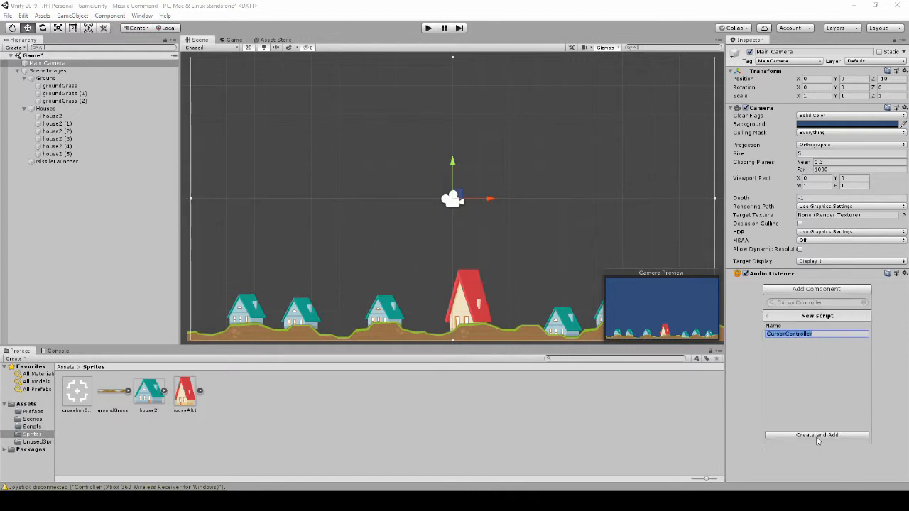
left_click(817, 434)
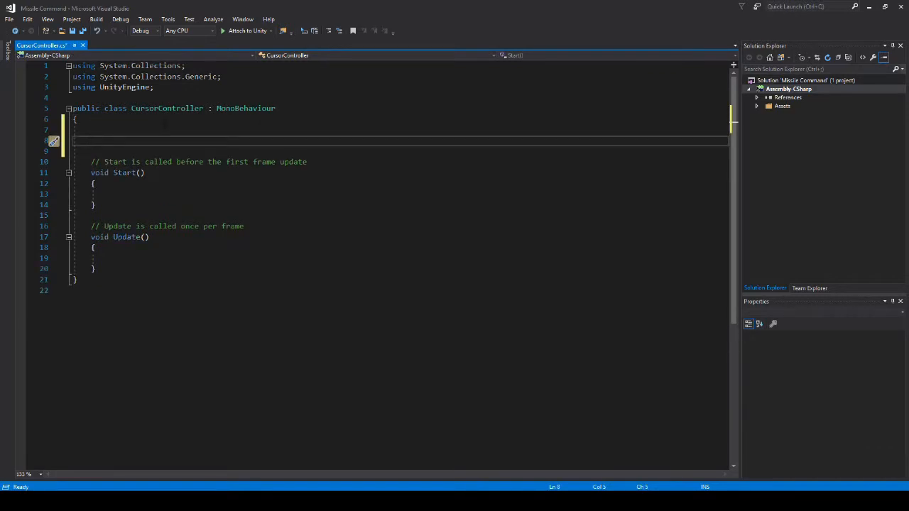
Declare [SerializeField] private Texture2D cursorTexture above Start() and save the script.
type("[ser")
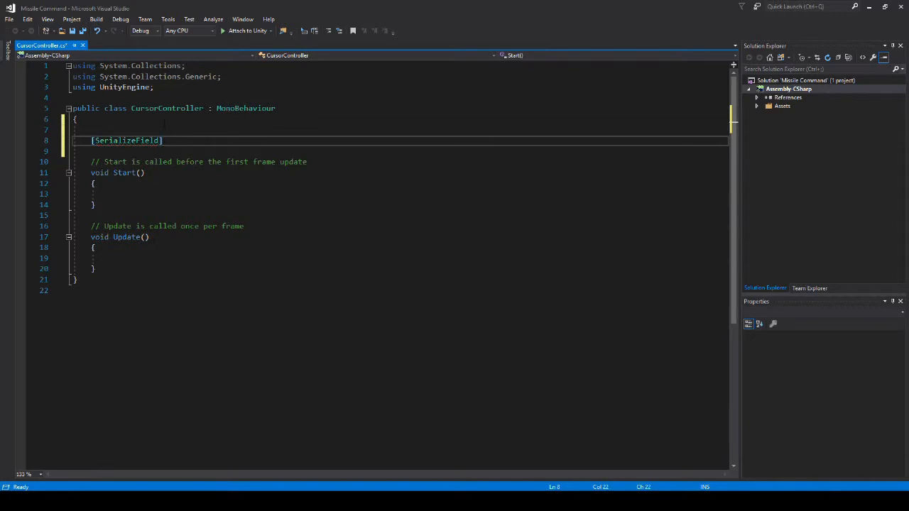
type("op")
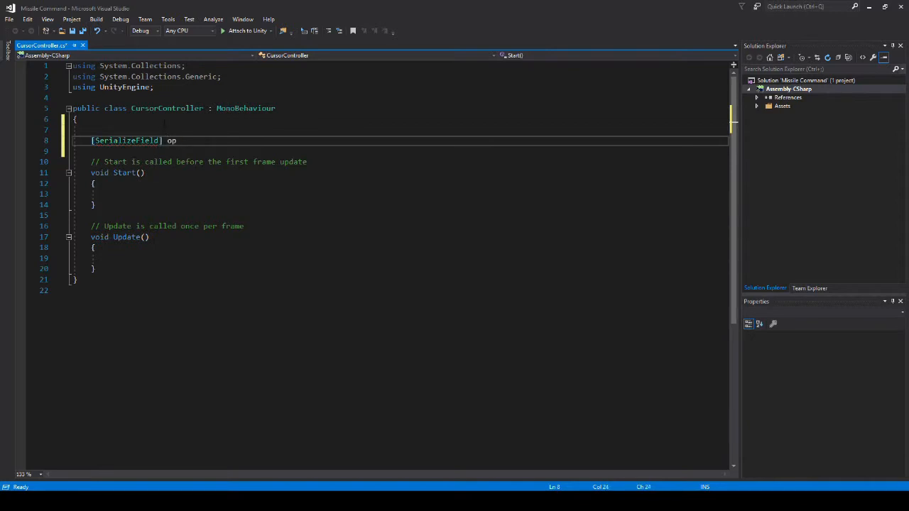
type("rivate")
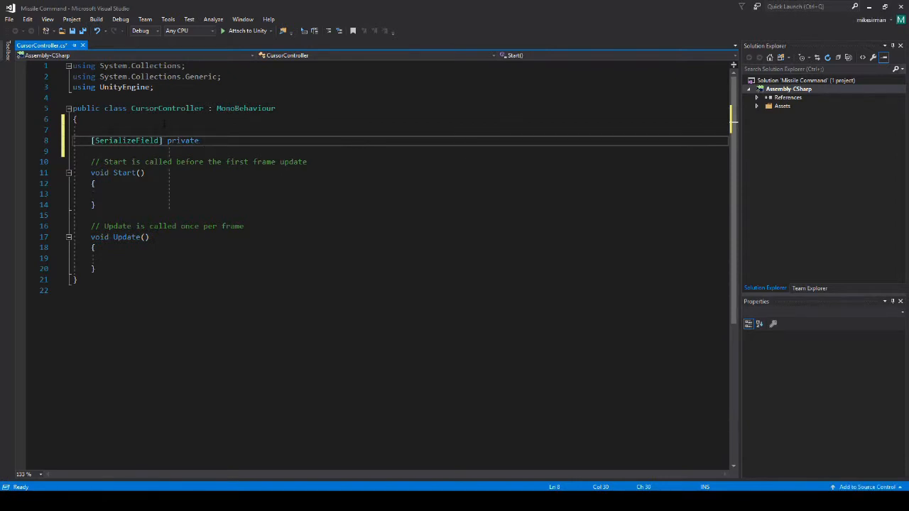
type("T")
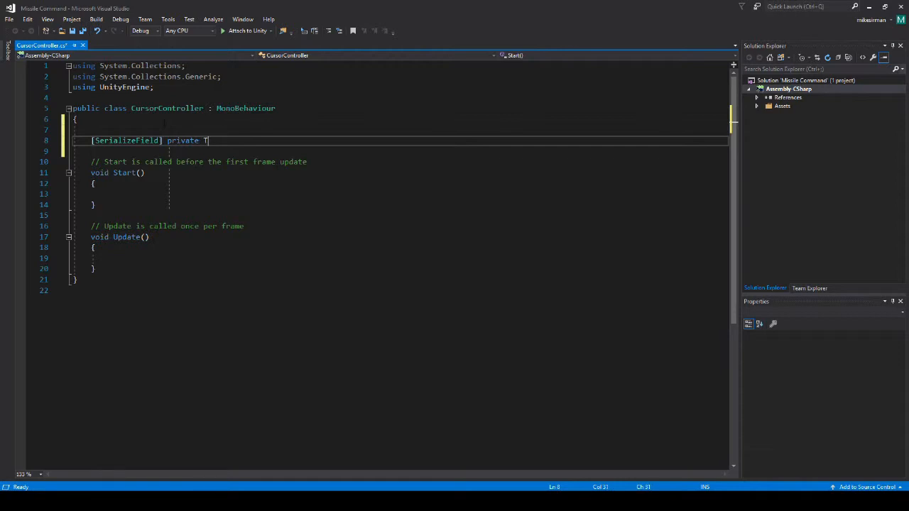
type("exture2D")
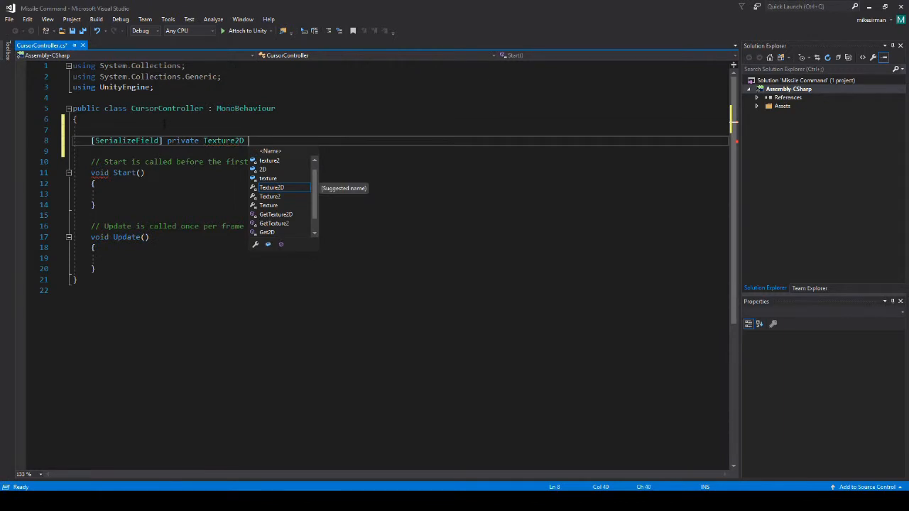
type("cursorTexture;")
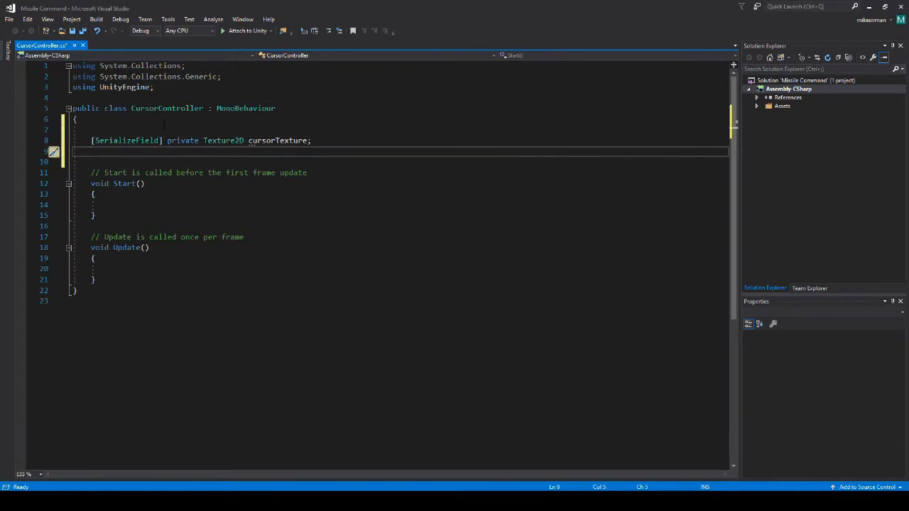
key("ctrl+s")
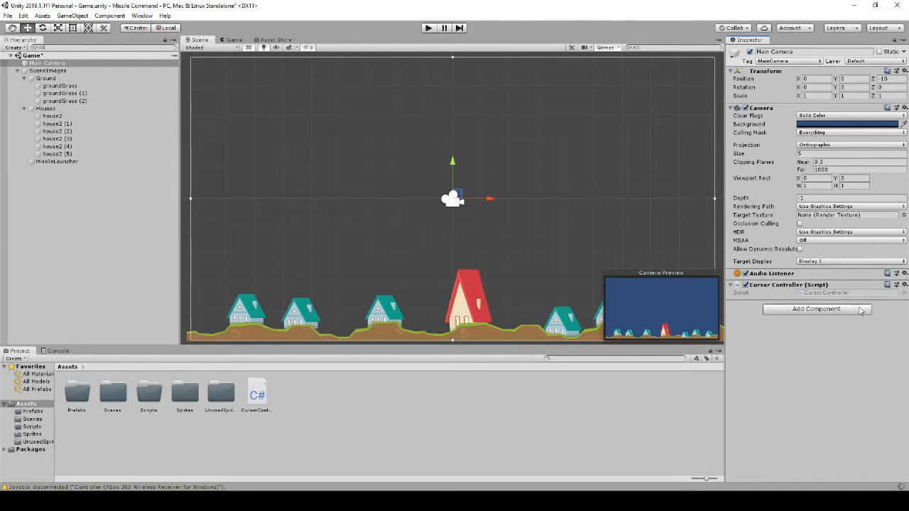
mouse_move(80, 416)
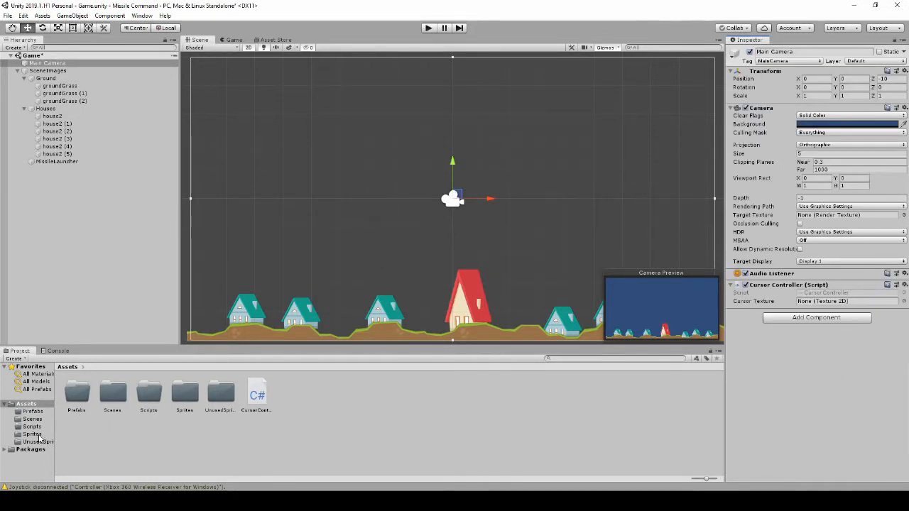
Let Unity recompile and open the Sprites folder holding the crosshair texture.
left_click(33, 433)
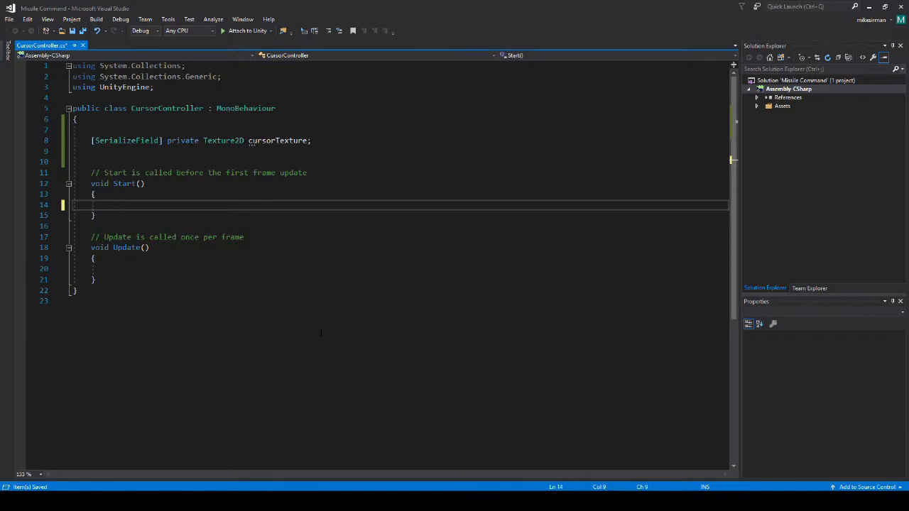
Begin typing Cursor.SetCursor(cursorTexture, ...) inside Start().
type("Cursor.SetCursor(")
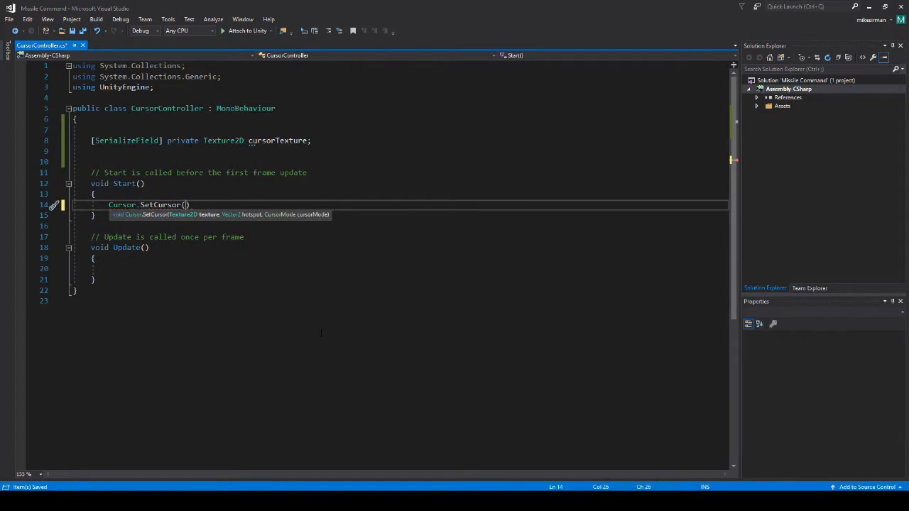
type("cursorTexture")
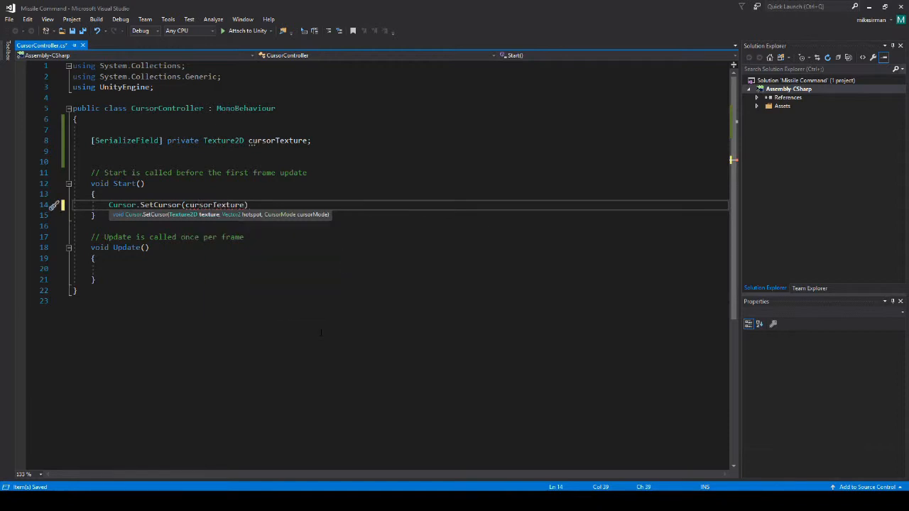
type(",")
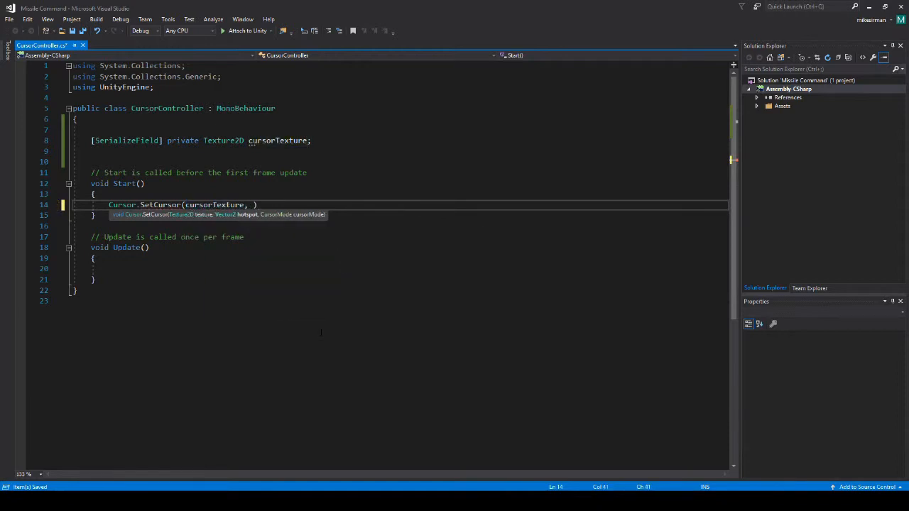
key("Backspace")
type("//")
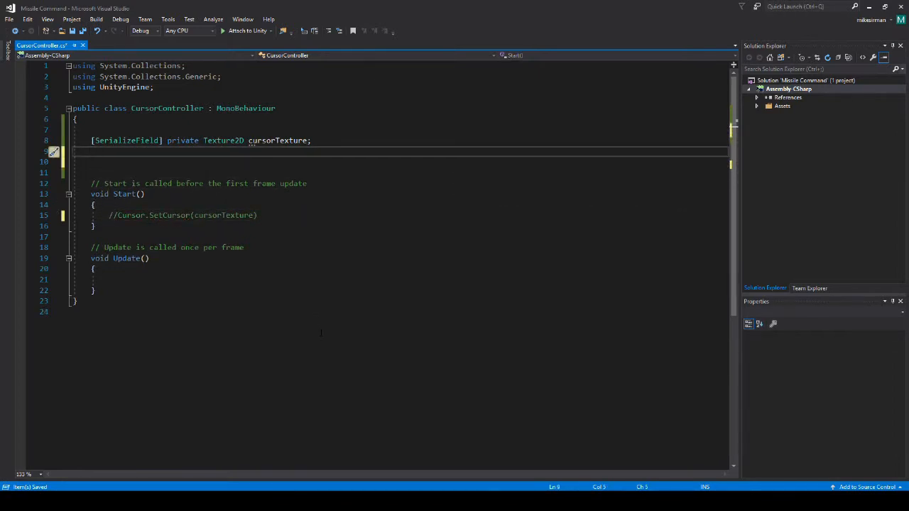
Add a private Vector2 cursorHotspot field below cursorTexture.
type("priva")
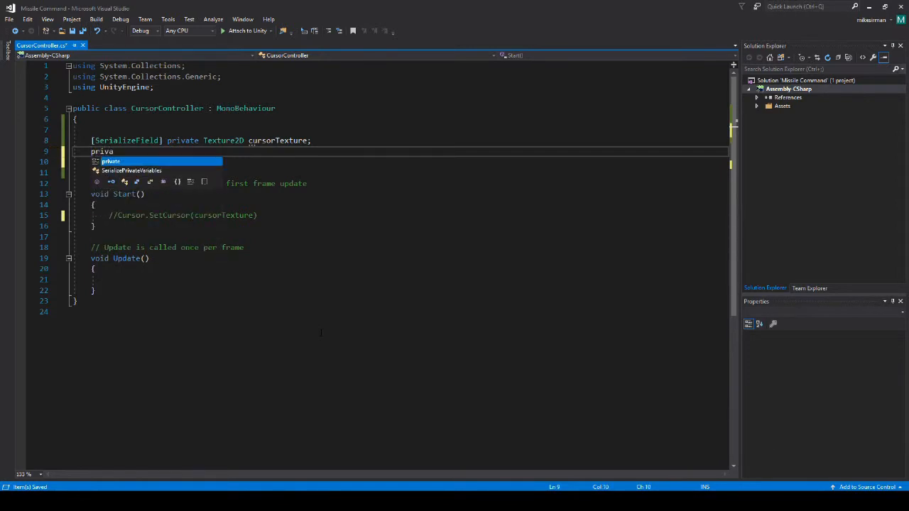
type("Vector2")
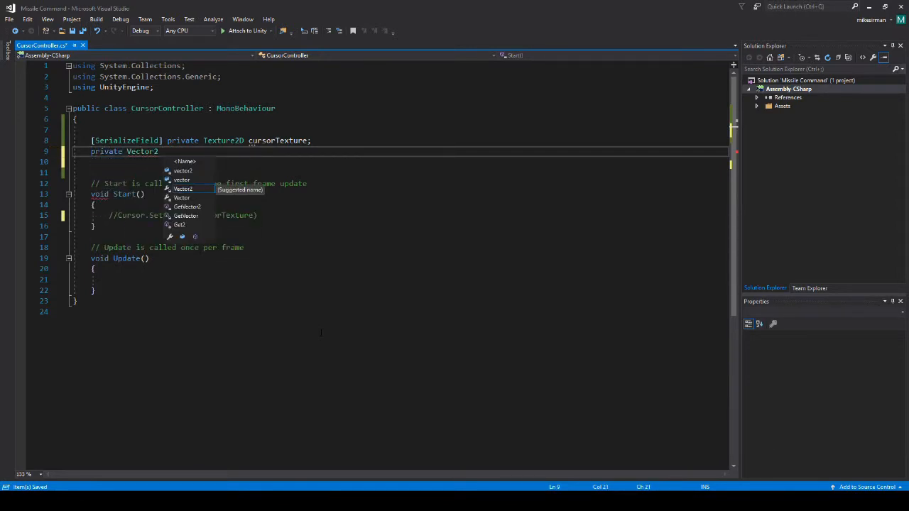
type("cursorHot")
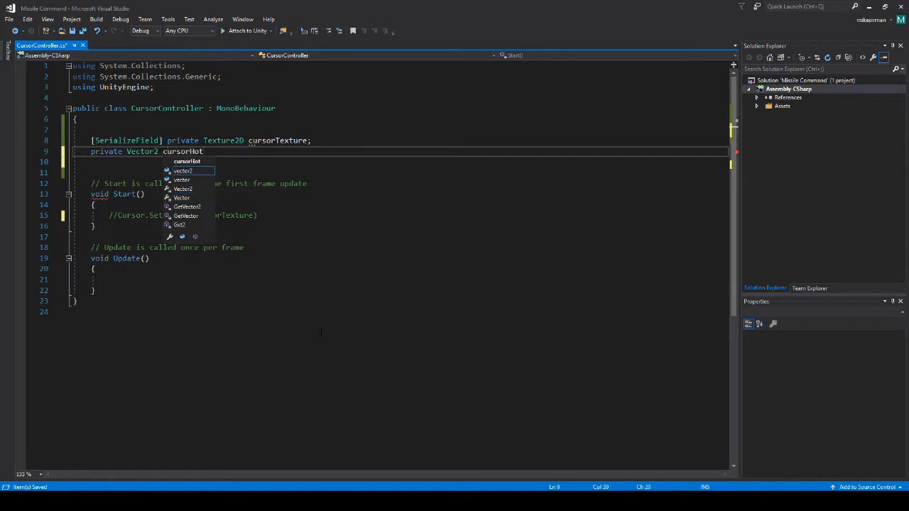
type("sp")
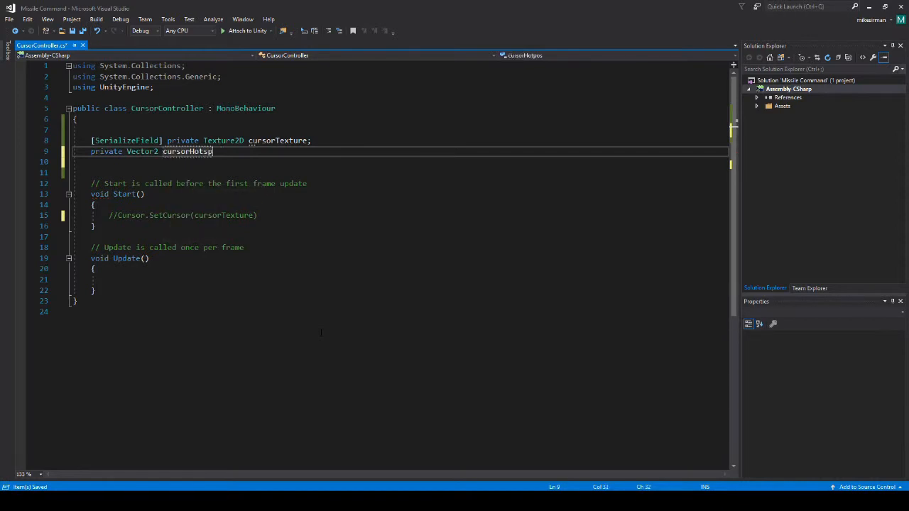
type("ot;")
type("c")
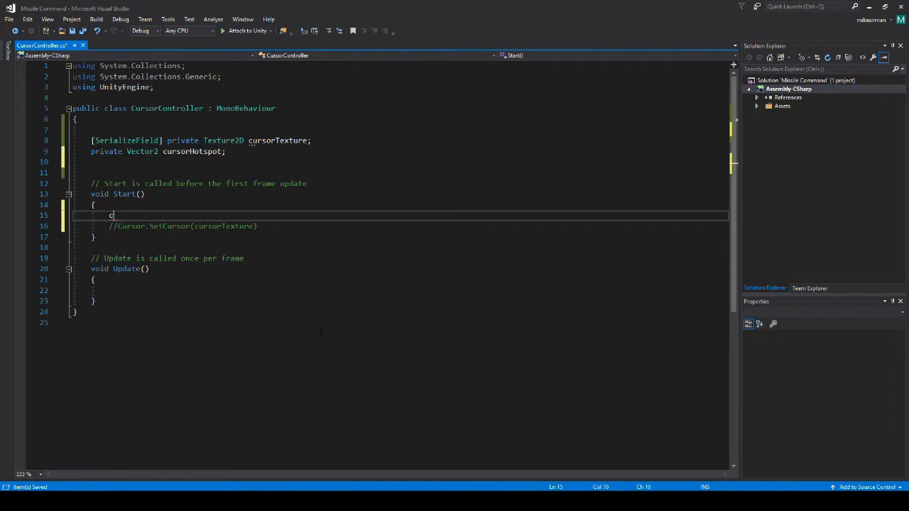
In Start, assign cursorHotspot = new Vector2(cursorTexture.width / 2f, cursorTexture.height / 2f).
type("ursorHotspot")
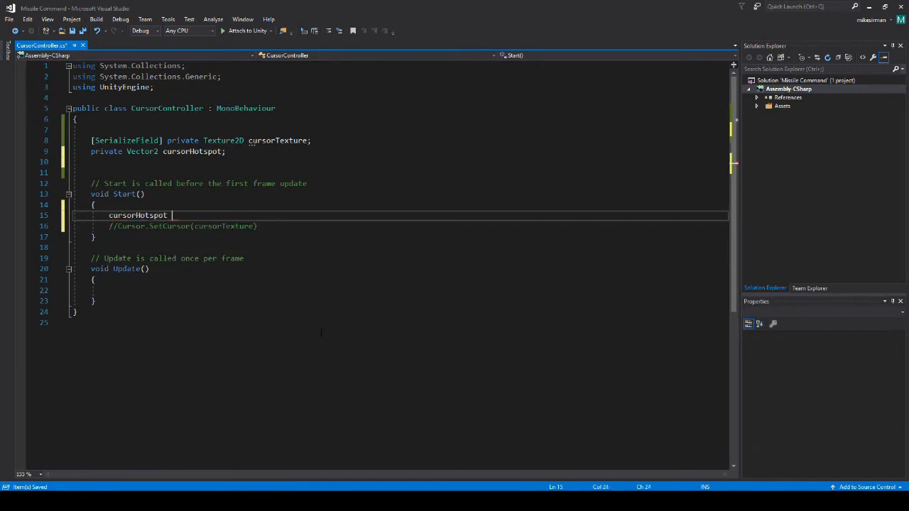
type("= new Vector2")
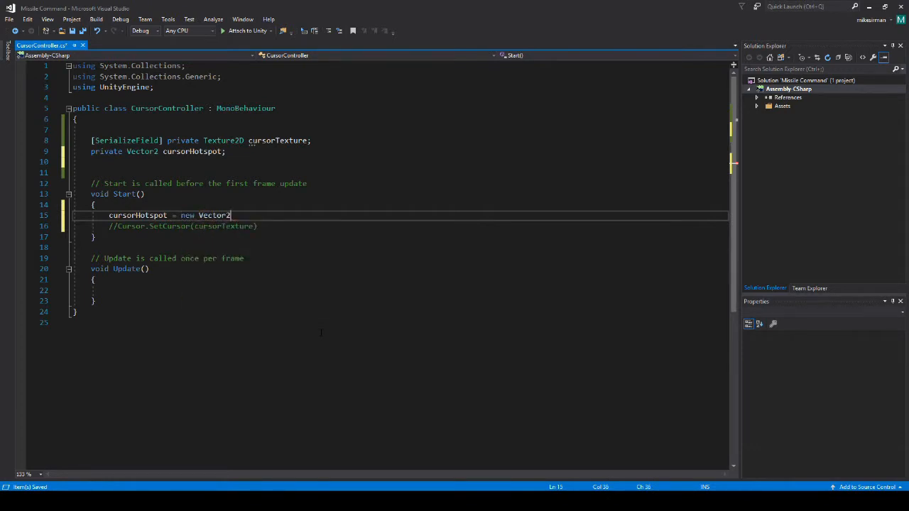
type("()")
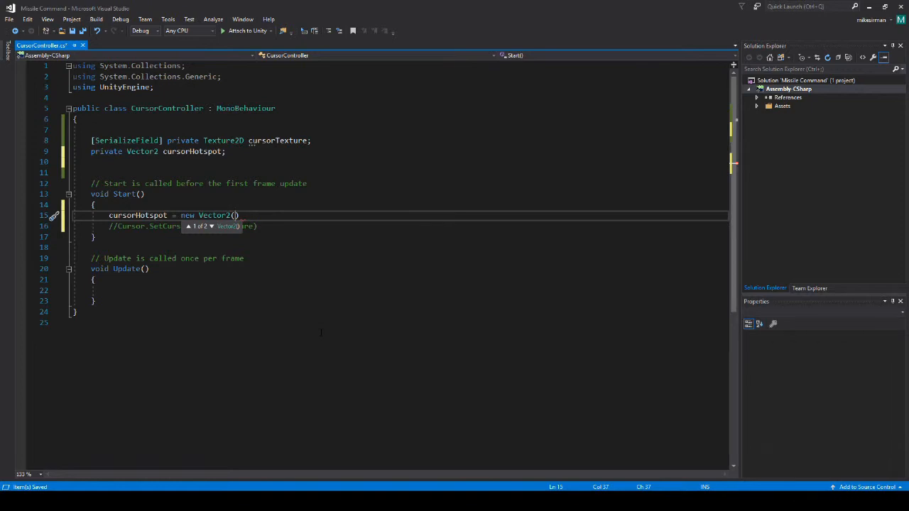
type("cursorTexture")
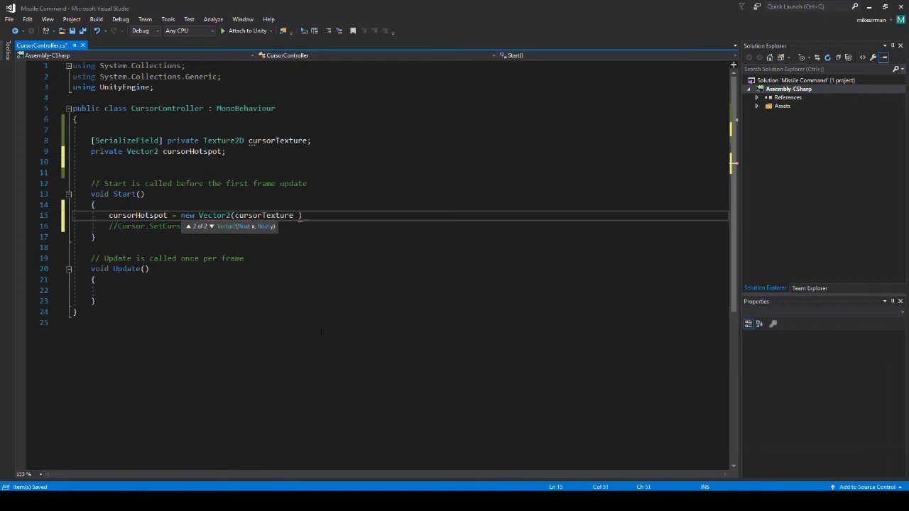
type("/ 2f")
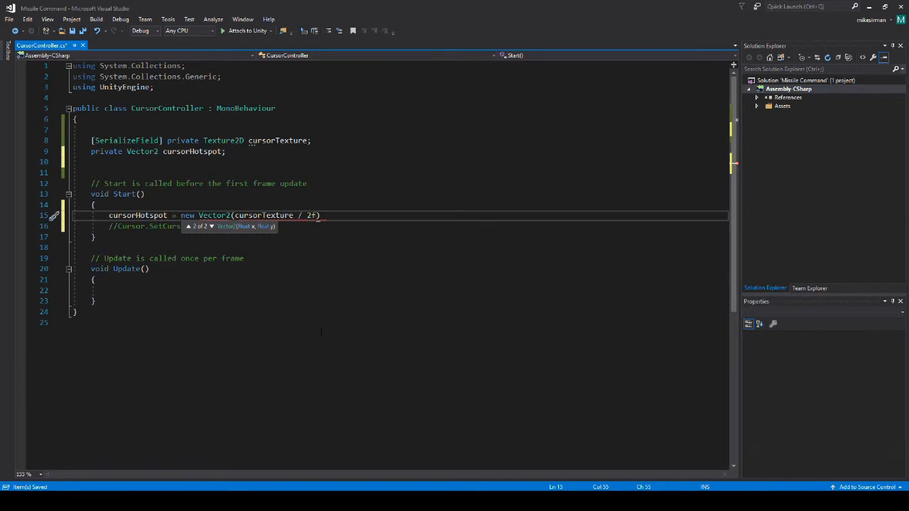
type(", c")
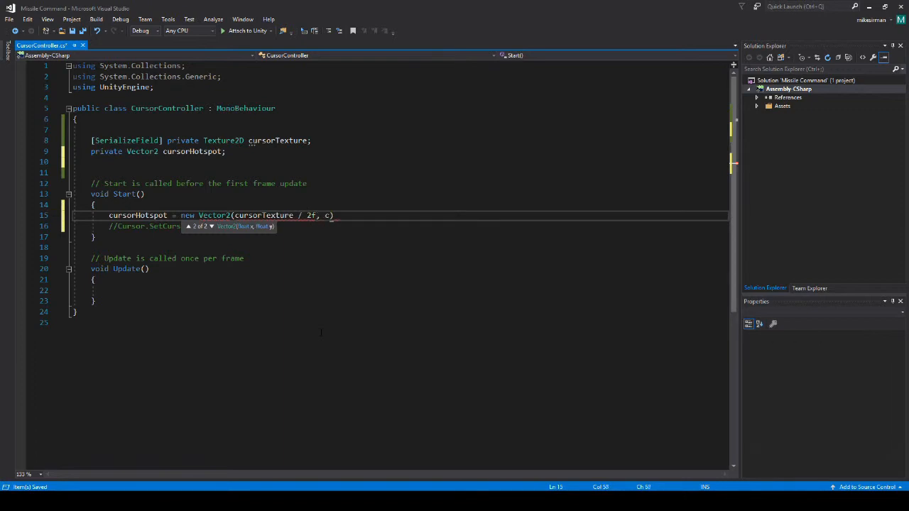
type("ursorTexture")
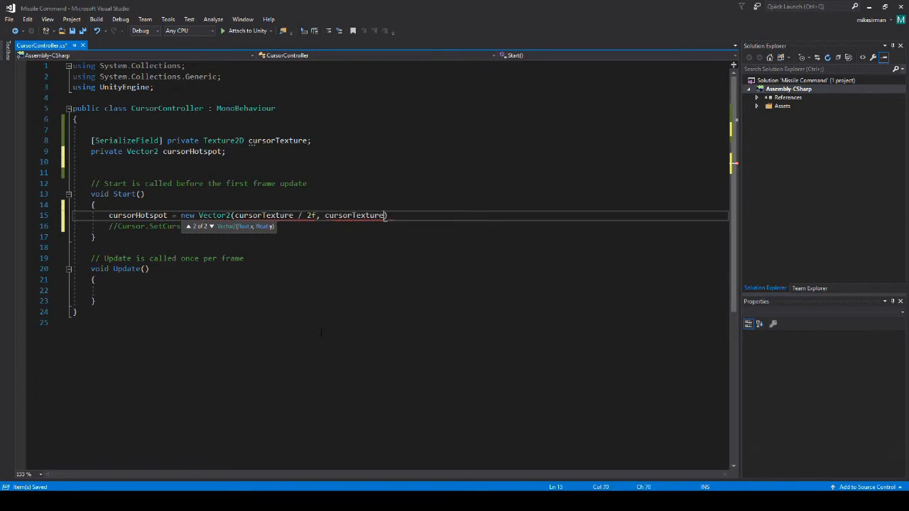
type(".height")
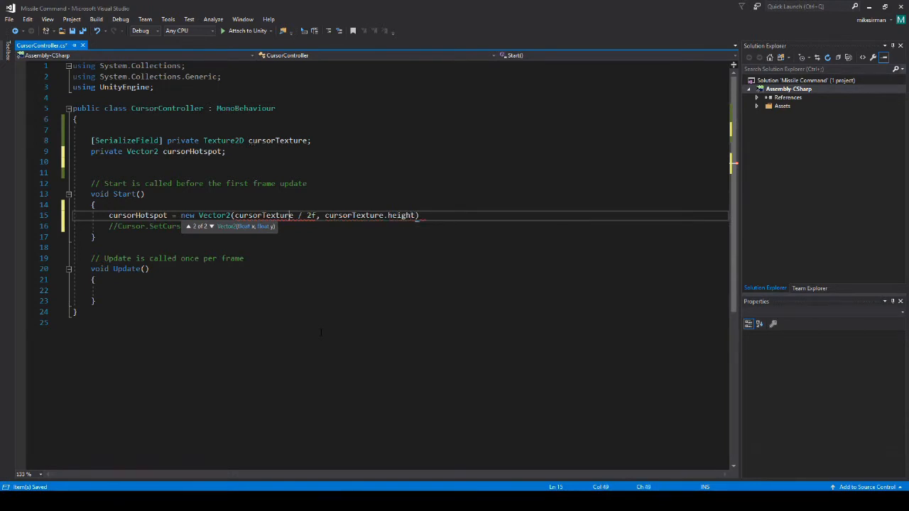
type(".width")
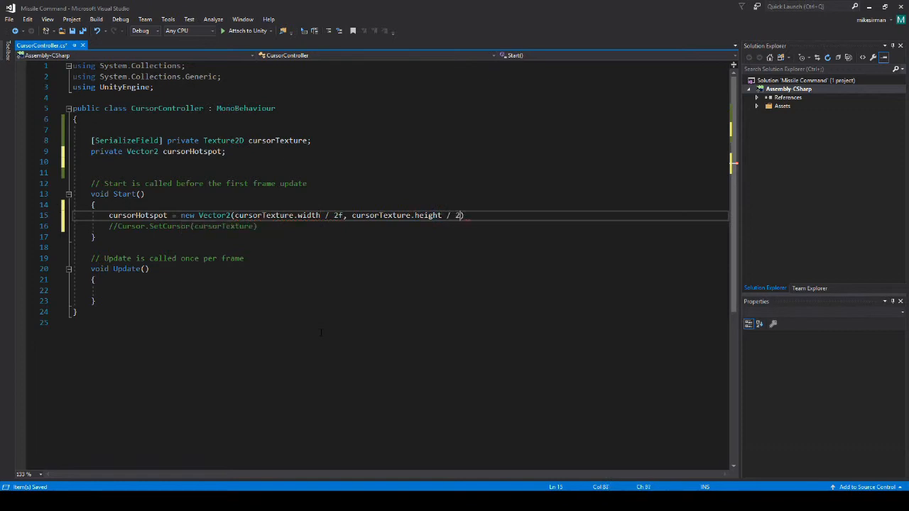
type("f")
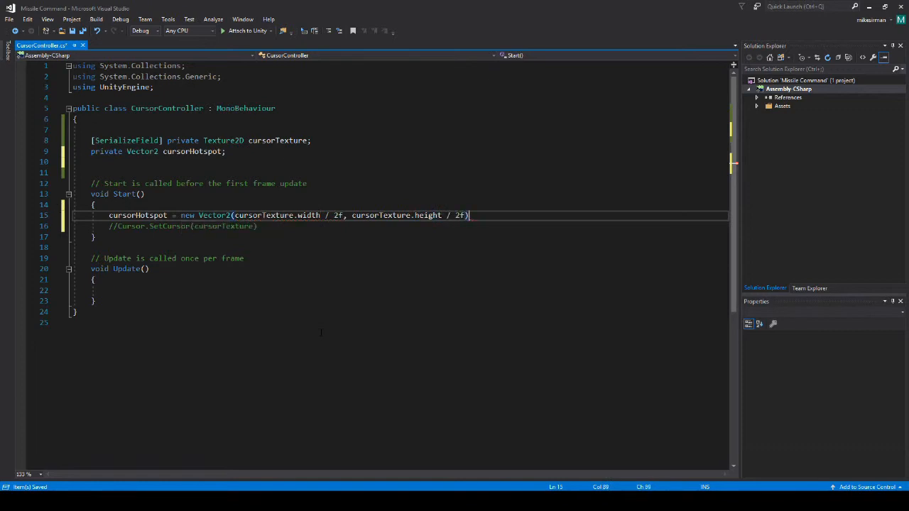
type(";")
left_click(416, 226)
type(", ")
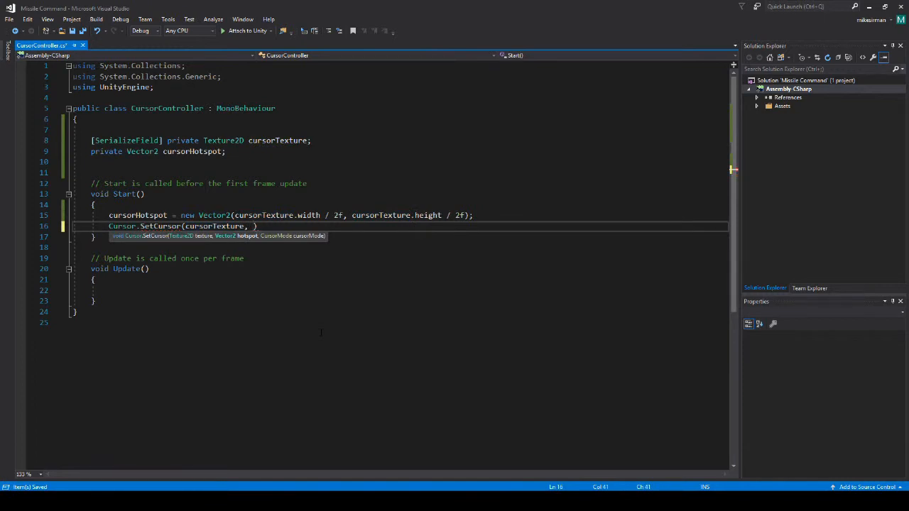
Complete the call as Cursor.SetCursor(cursorTexture, cursorHotspot, CursorMode.Auto).
type("cursorHotspot,")
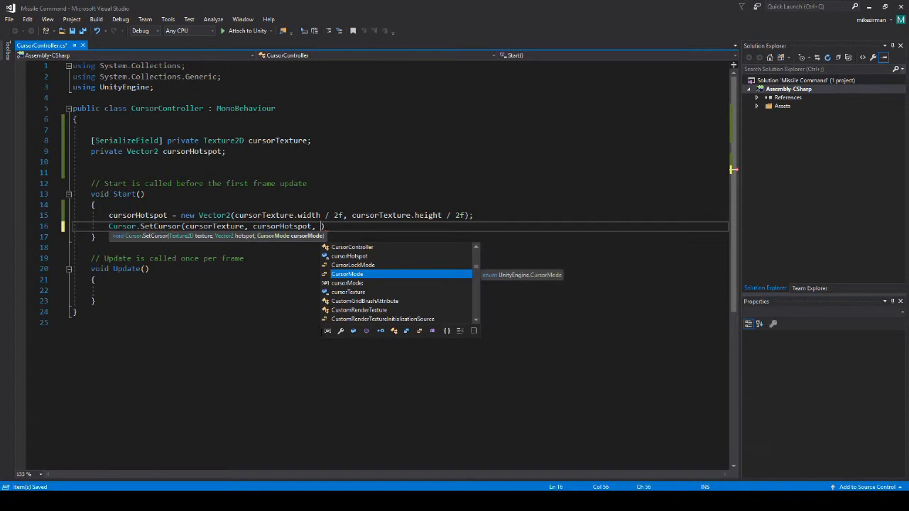
type("cur")
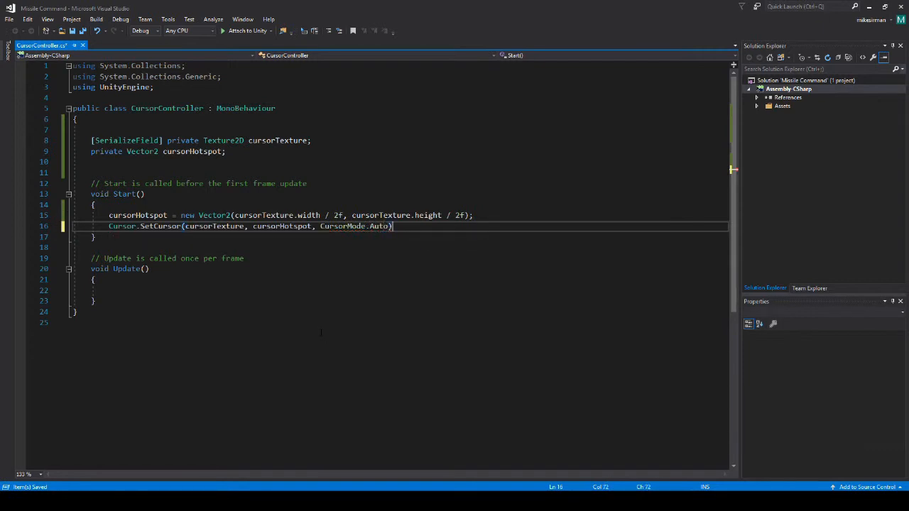
type(";")
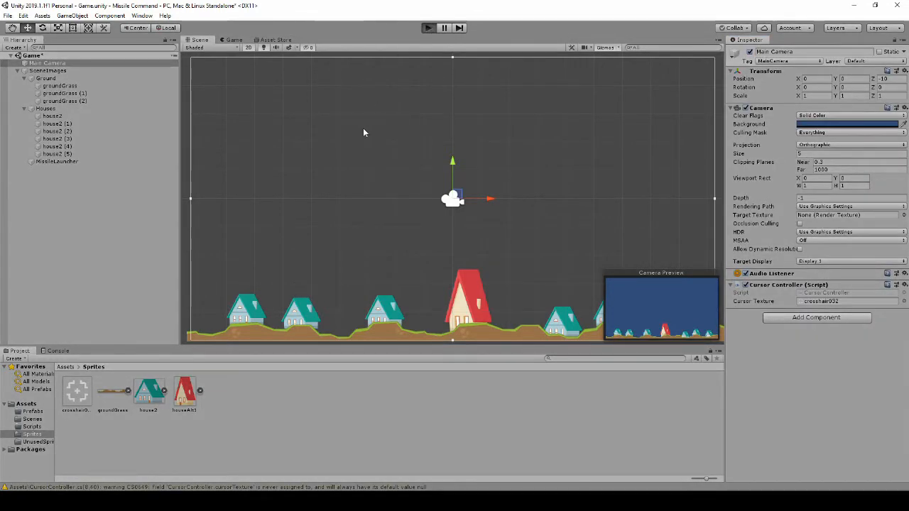
Play, stop and replay the game to test the crosshair cursor over the Game view.
left_click(234, 39)
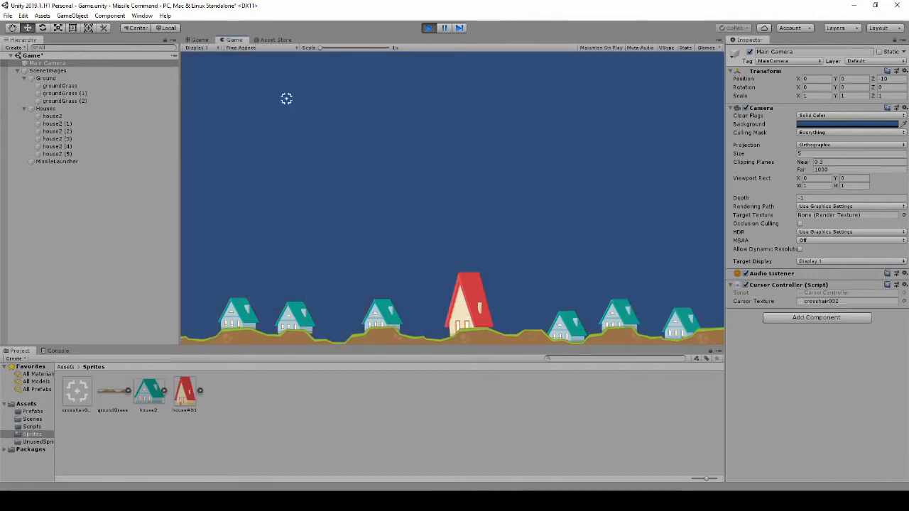
mouse_move(563, 201)
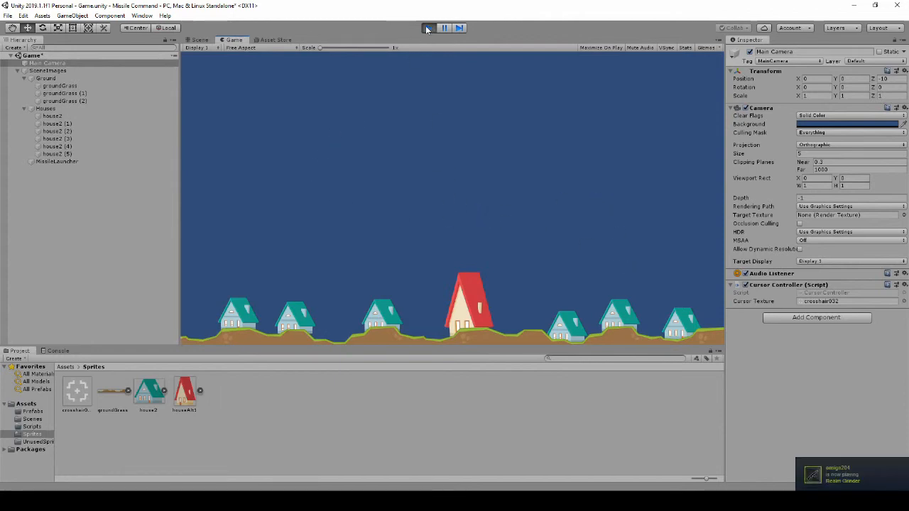
left_click(200, 40)
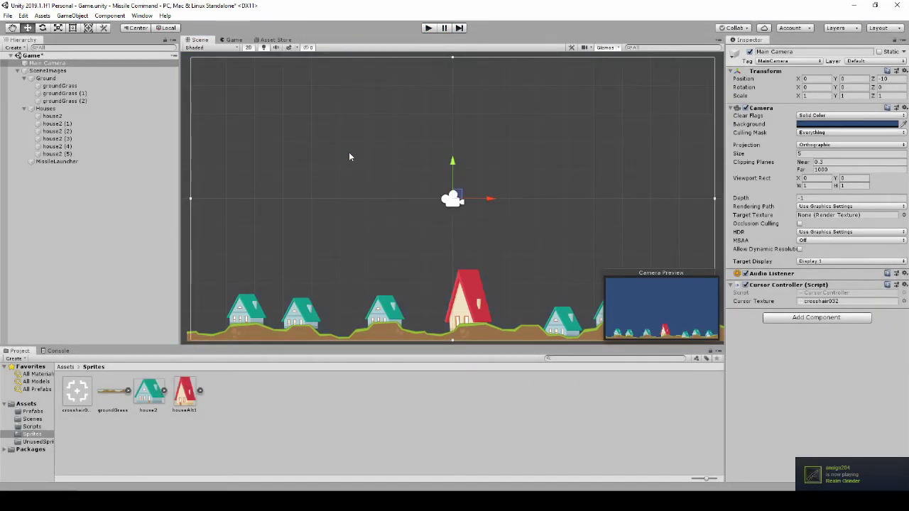
mouse_move(391, 200)
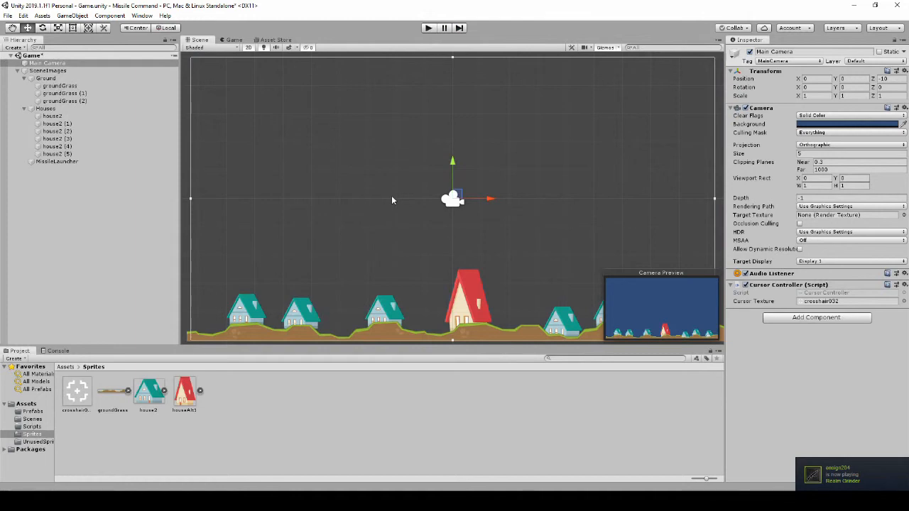
mouse_move(427, 197)
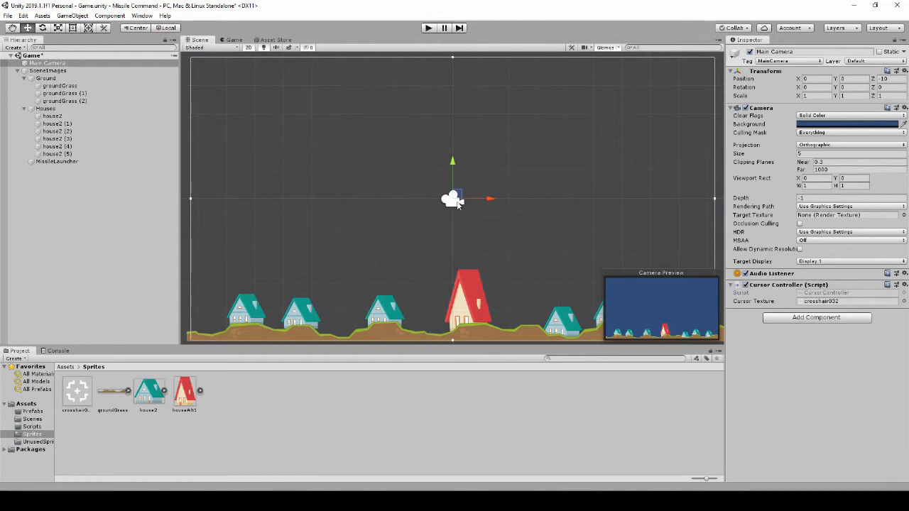
mouse_move(497, 176)
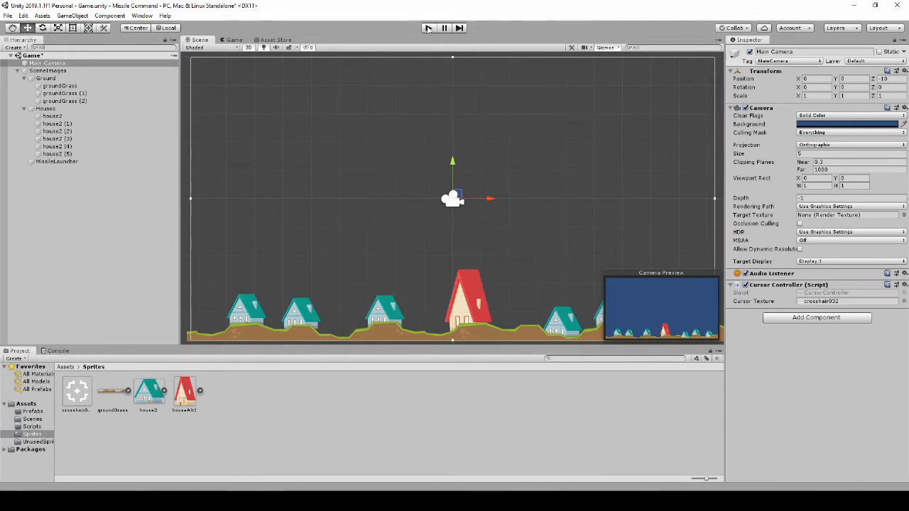
left_click(428, 28)
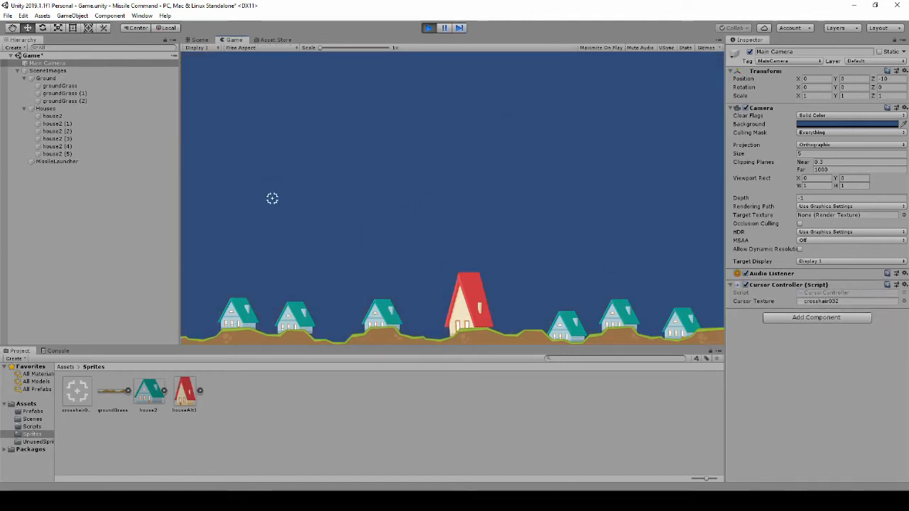
mouse_move(287, 109)
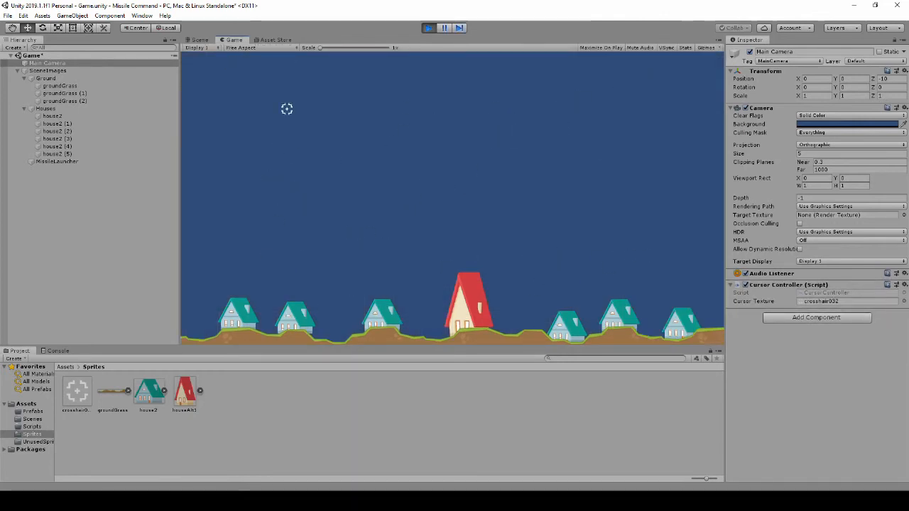
mouse_move(358, 185)
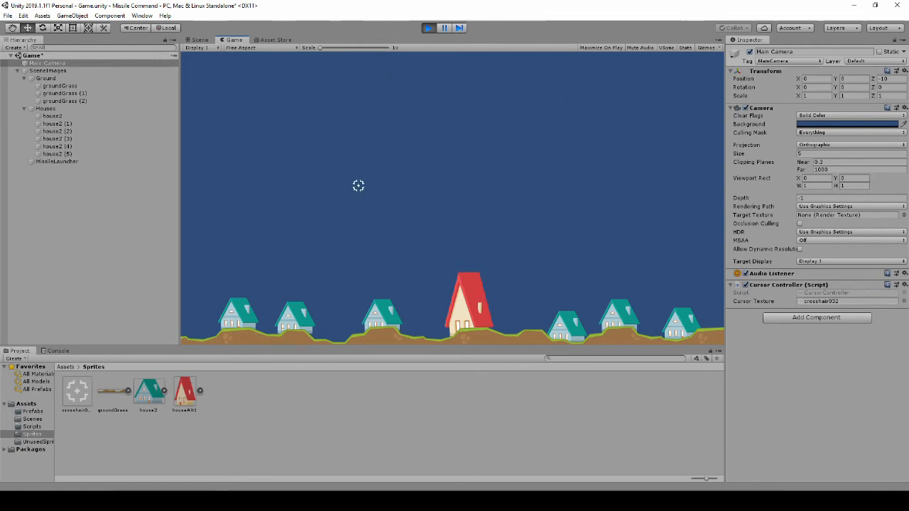